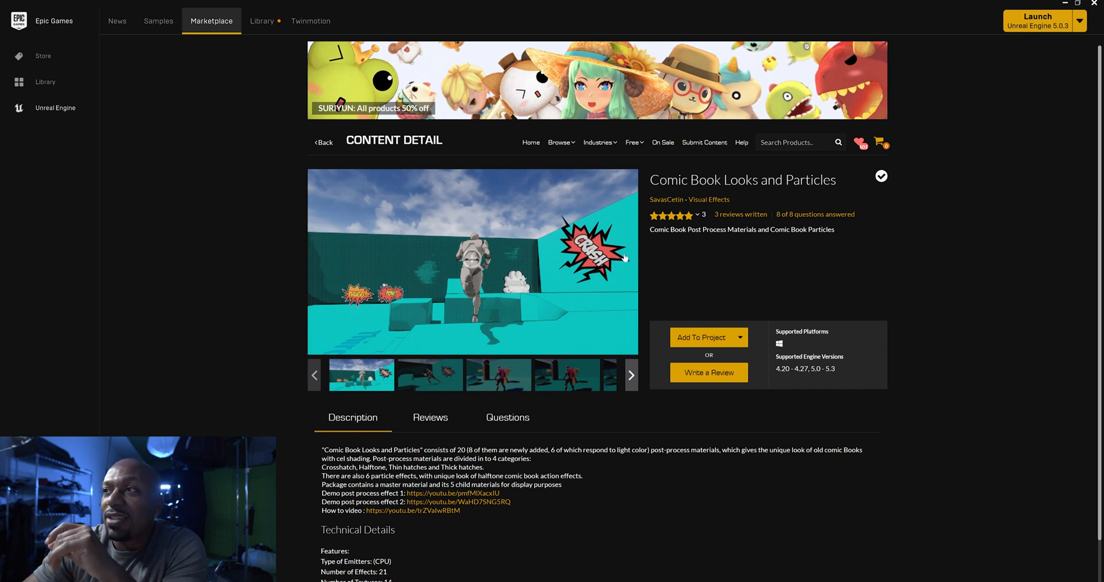
mouse_move(676, 191)
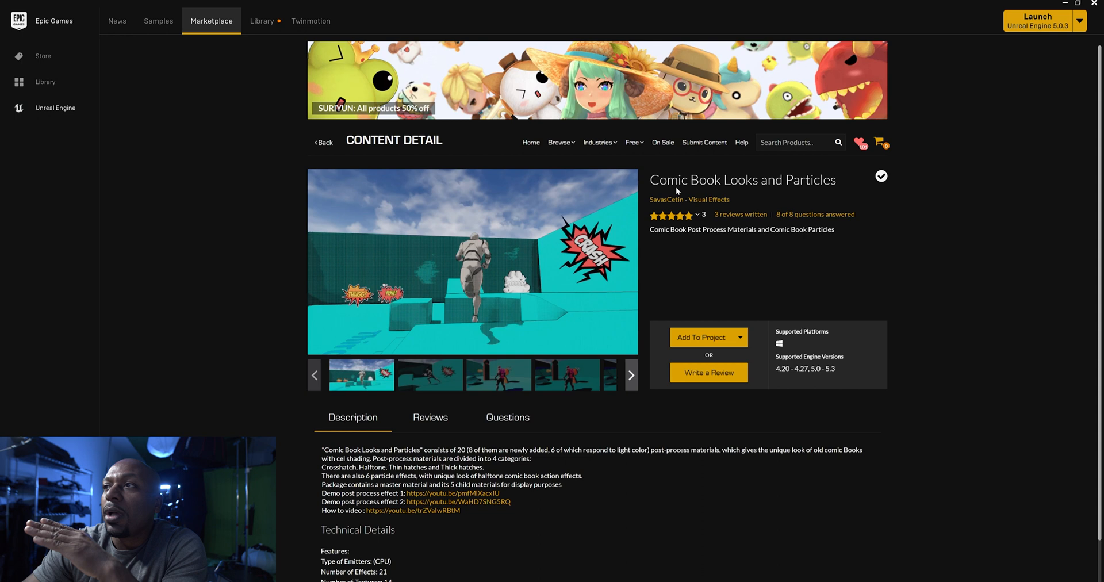
mouse_move(815, 197)
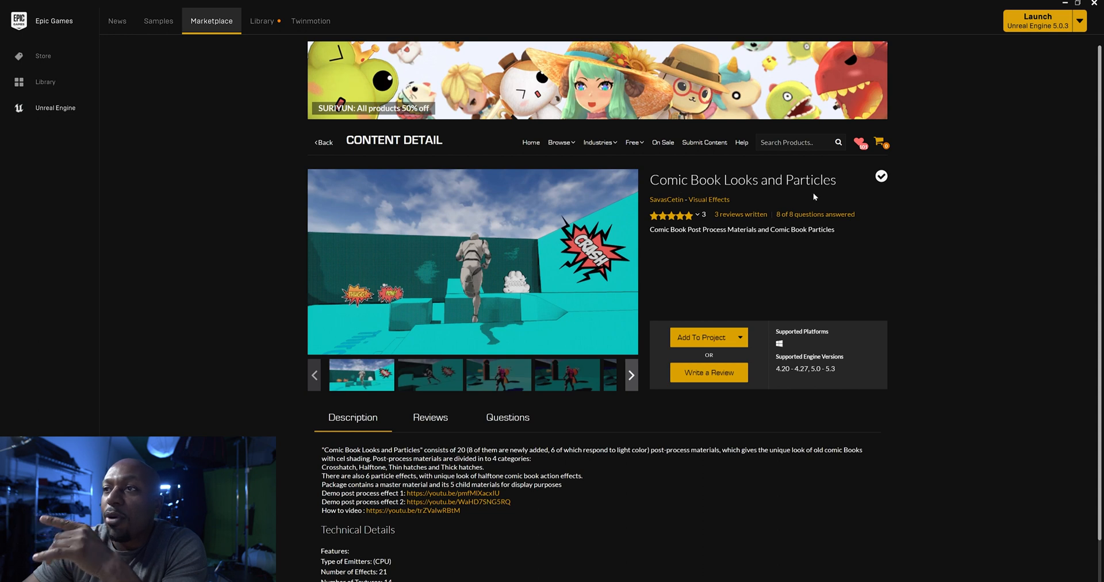
mouse_move(805, 210)
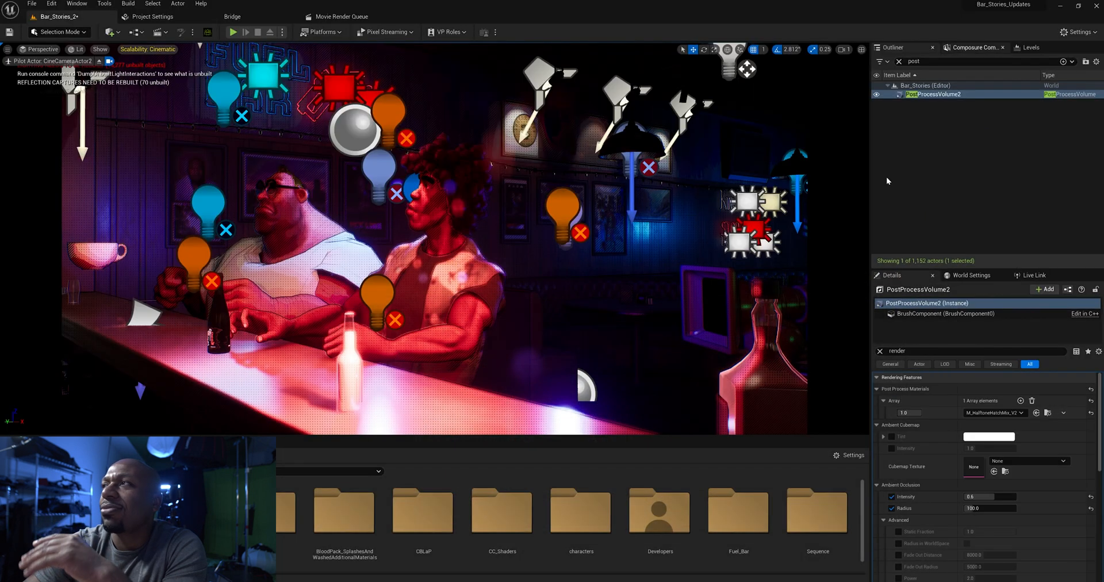
mouse_move(676, 335)
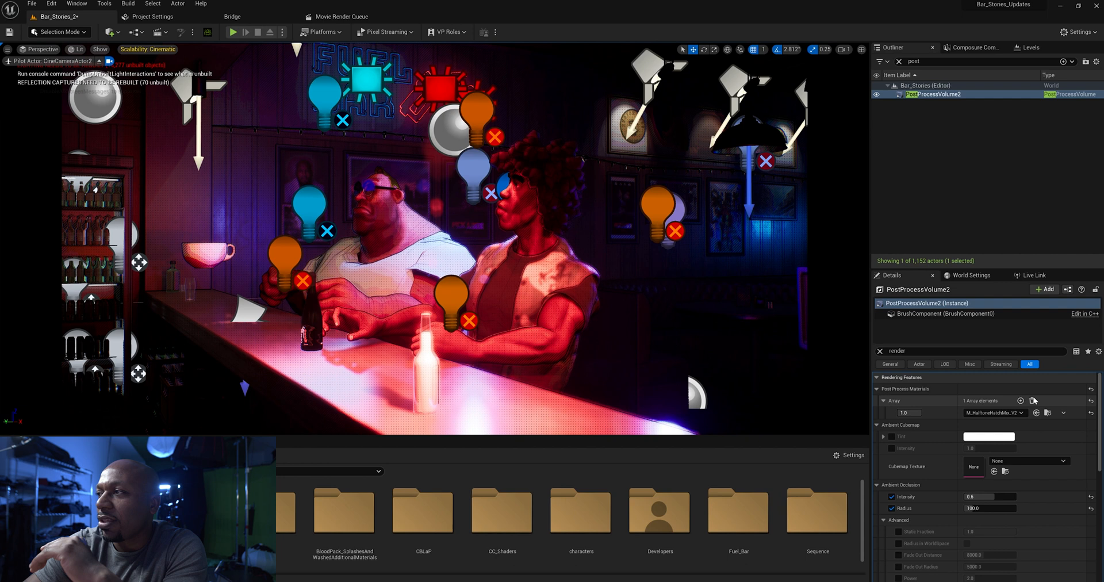
Clear the Post Process Materials array on PostProcessVolume2, removing the halftone material.
left_click(1032, 400)
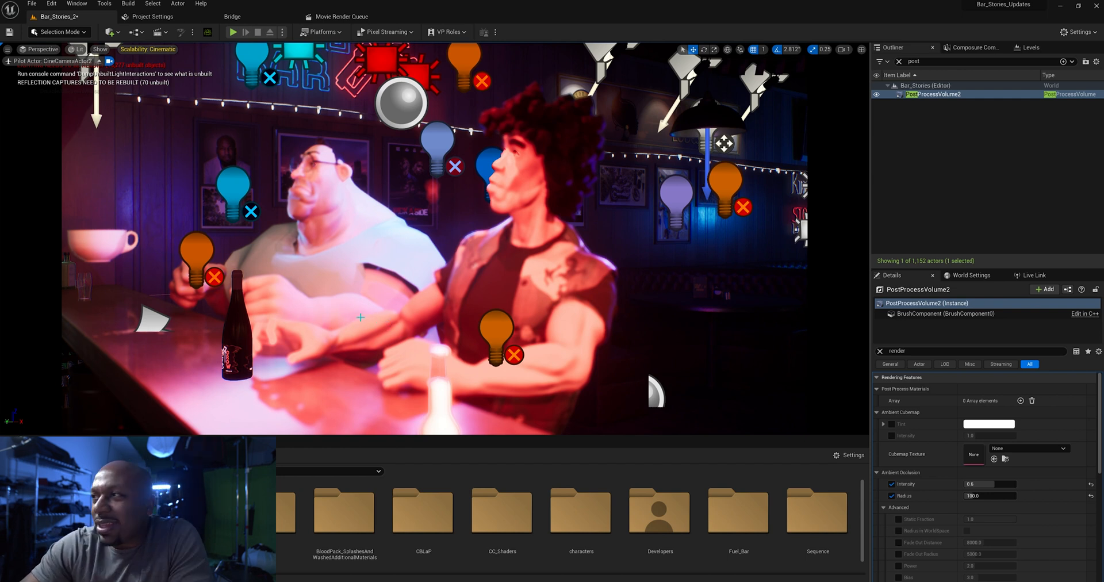
mouse_move(953, 119)
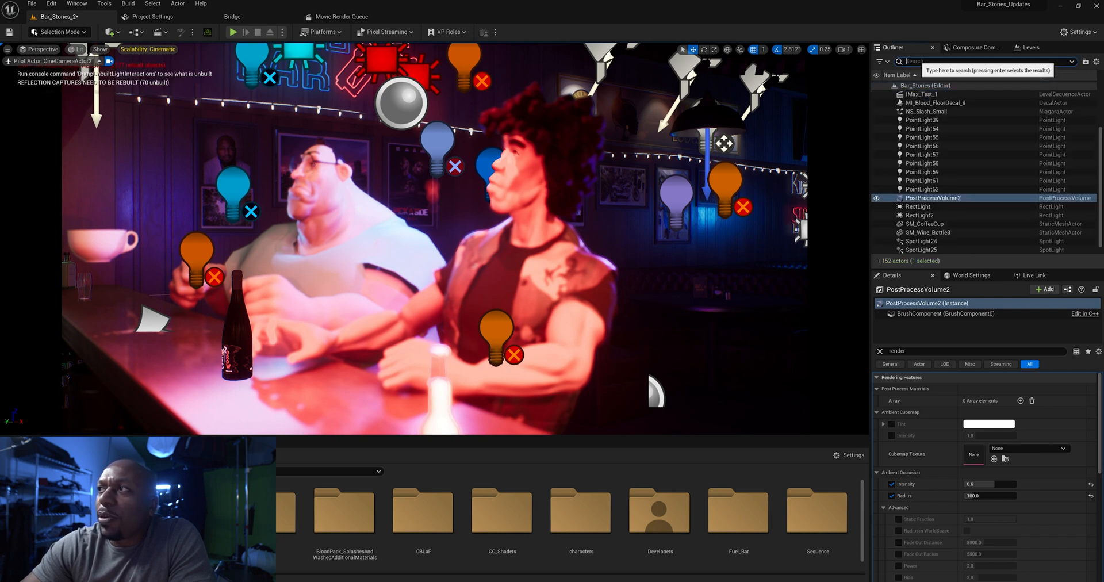
type("post")
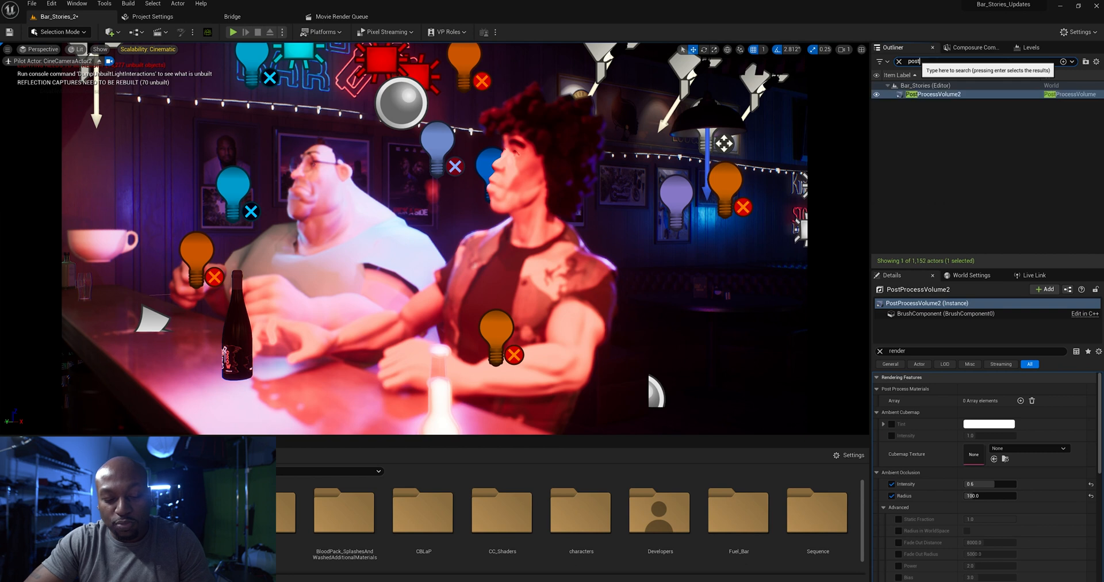
mouse_move(930, 94)
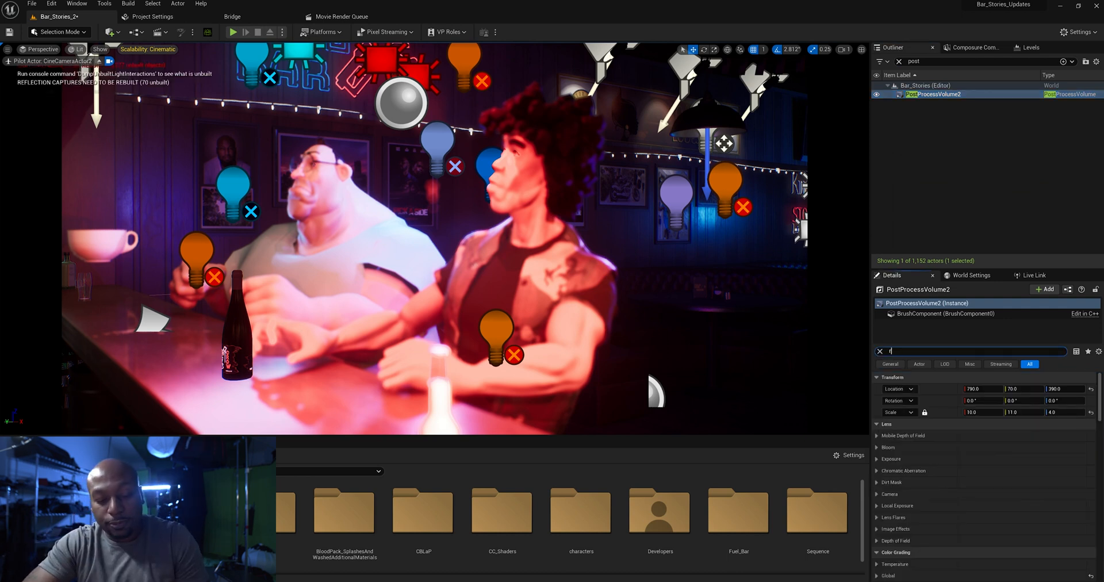
type("ender")
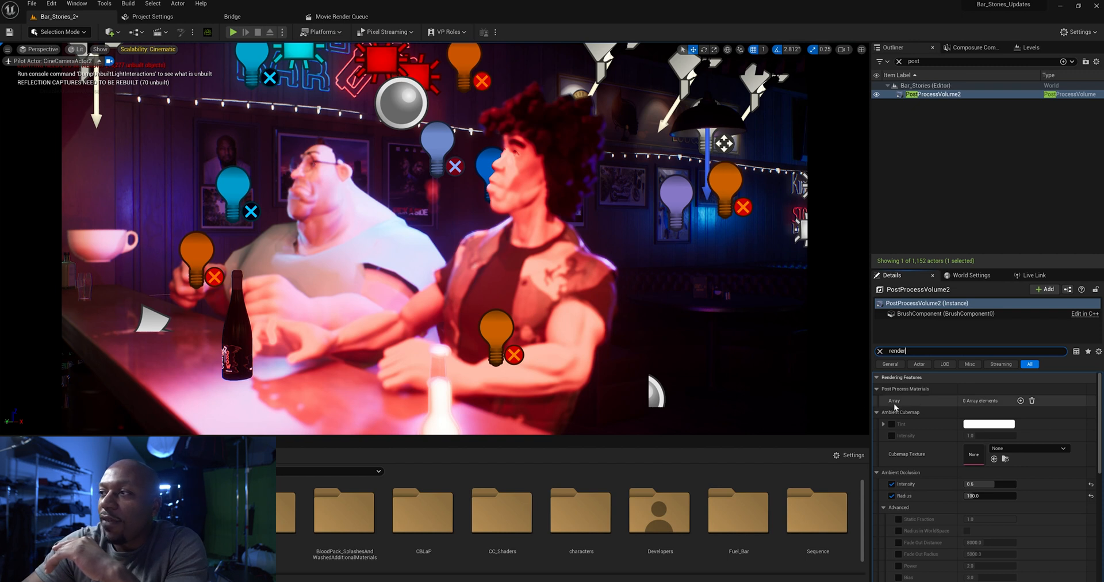
mouse_move(962, 409)
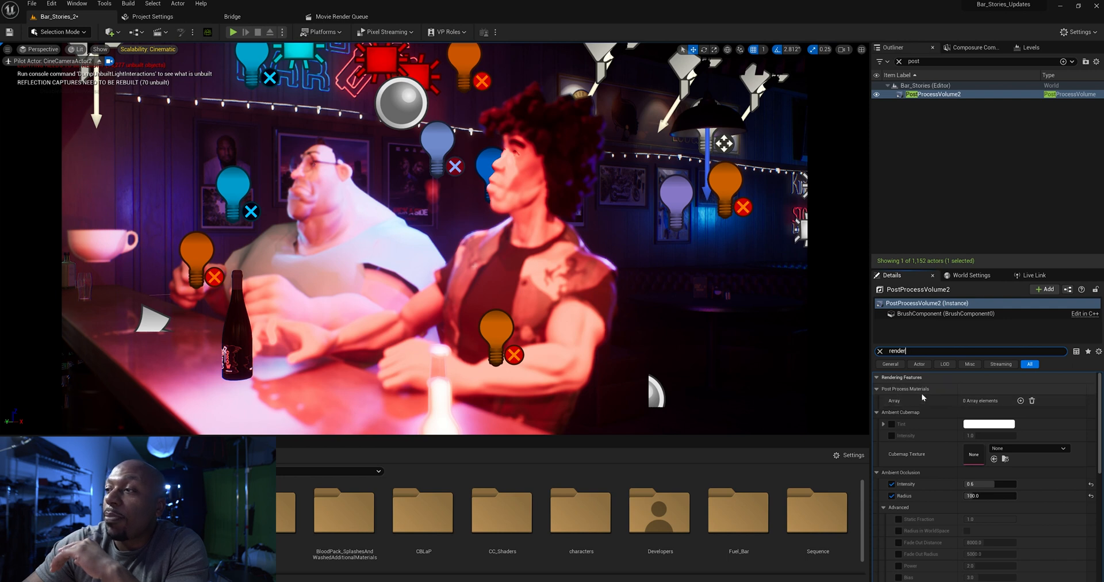
mouse_move(986, 411)
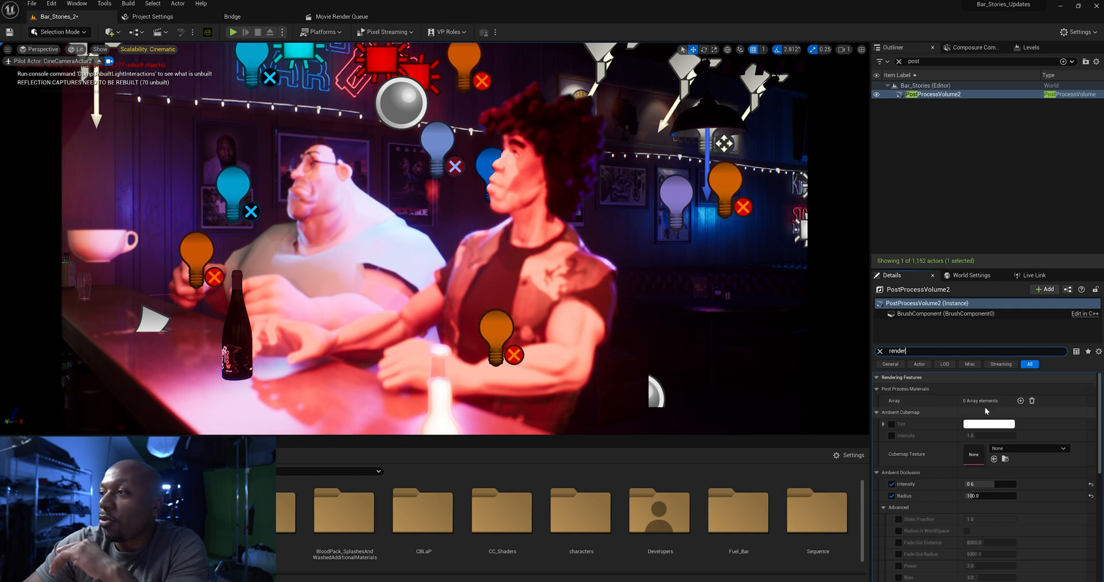
Add one Post Process Materials element and set it to Asset Reference.
left_click(1021, 401)
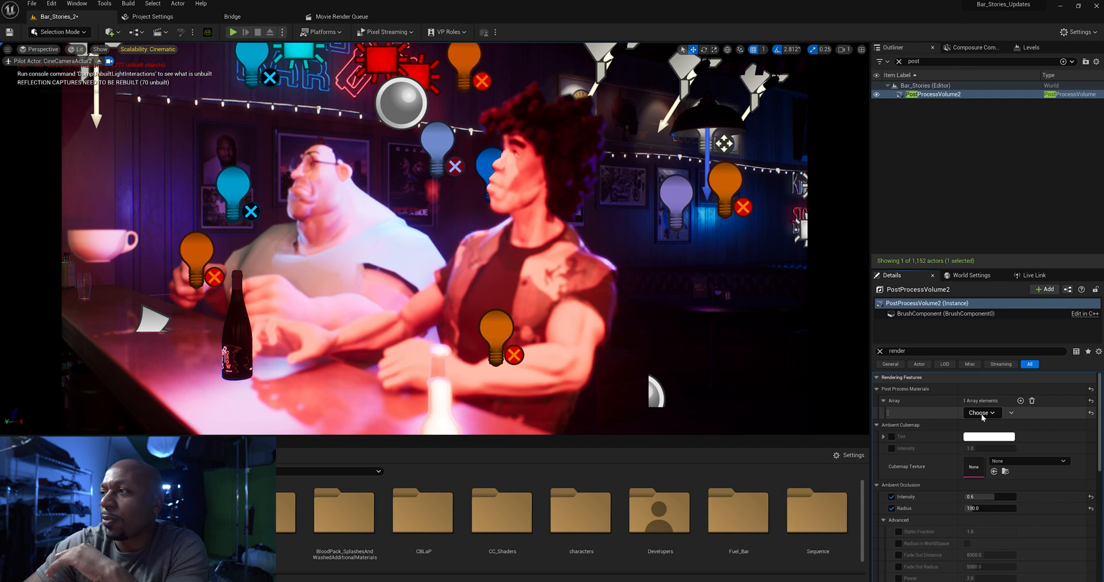
left_click(981, 413)
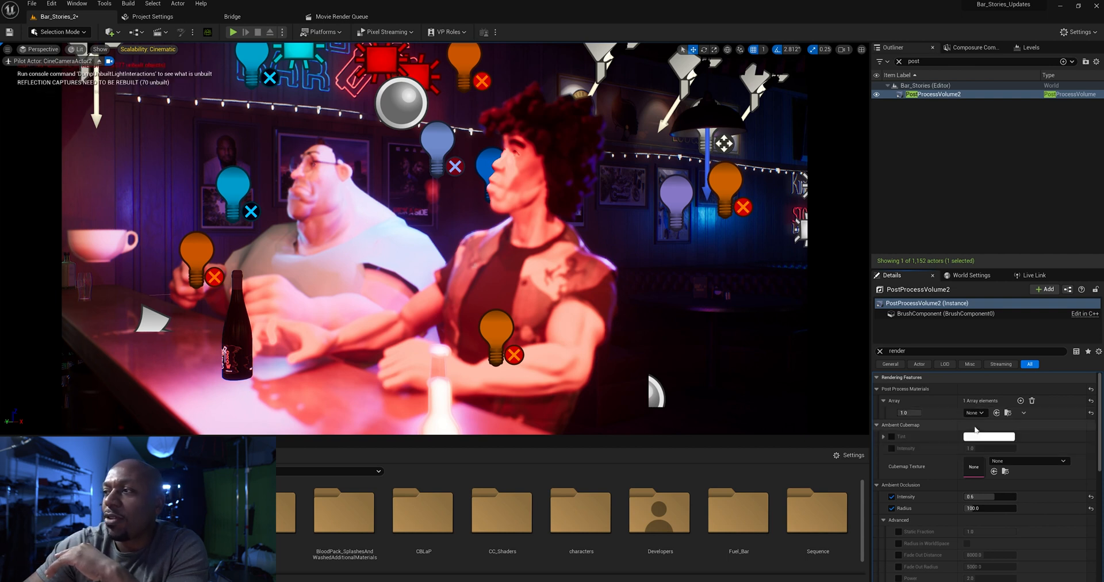
left_click(974, 412)
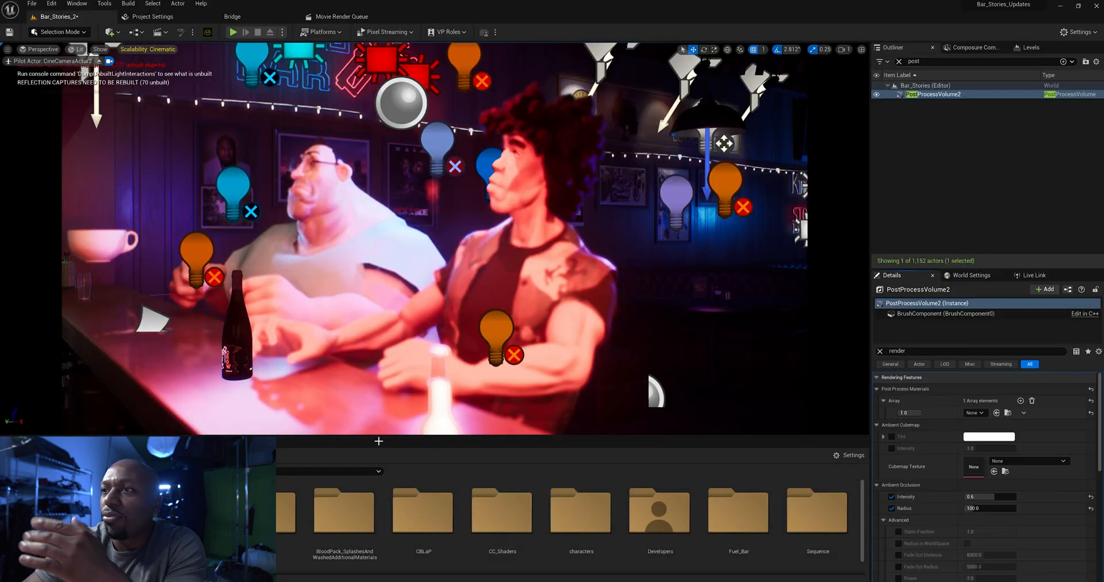
Browse the Content Browser to the CBLaP PostProcess materials folder.
left_click(423, 510)
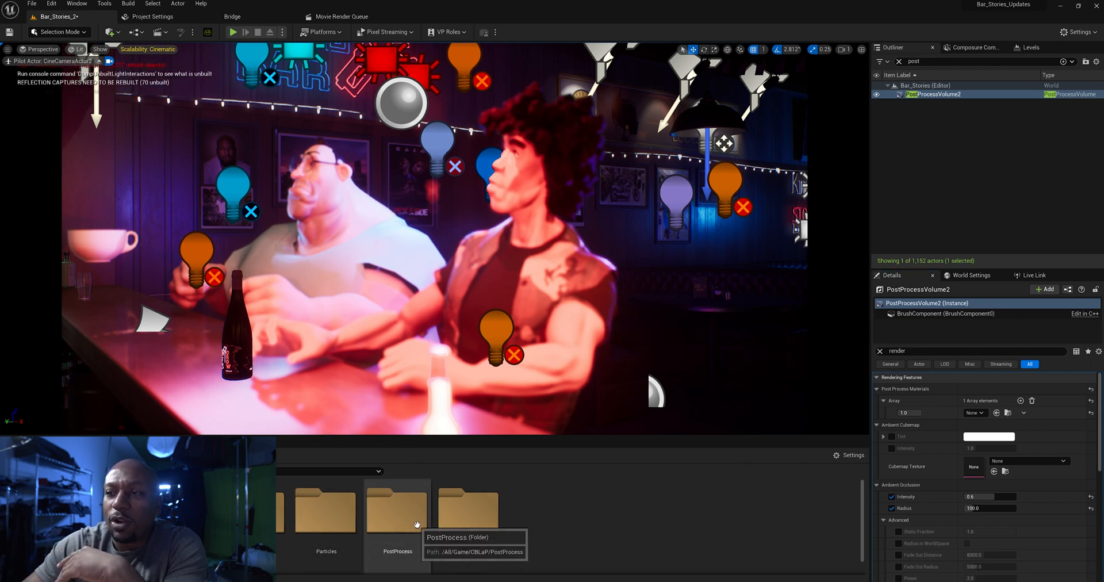
double_click(398, 507)
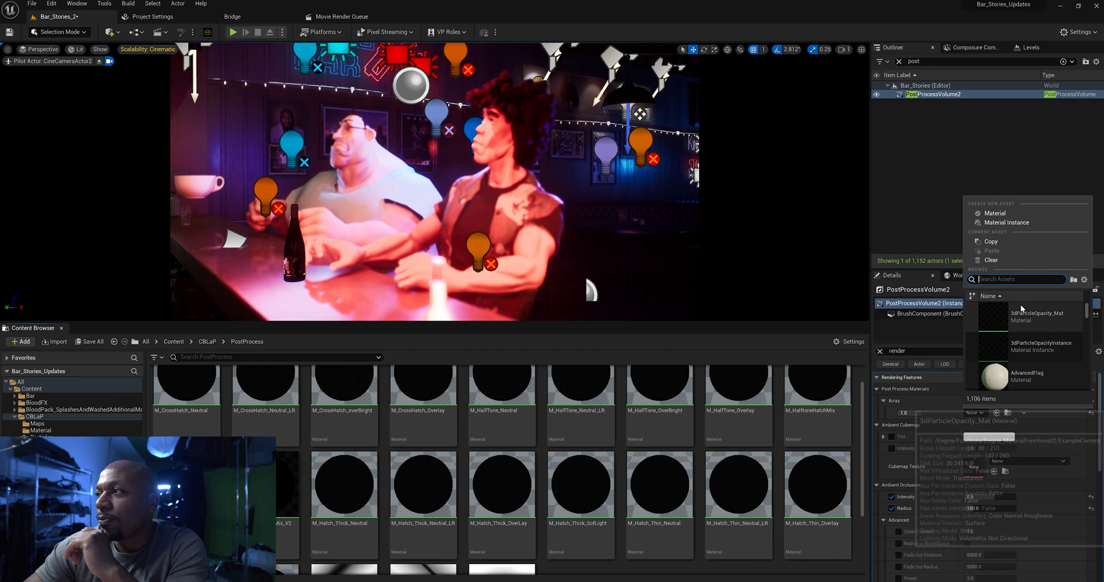
Search the asset picker for 'M_Half' and assign M_HalftoneHatchMix to the slot.
type("M.")
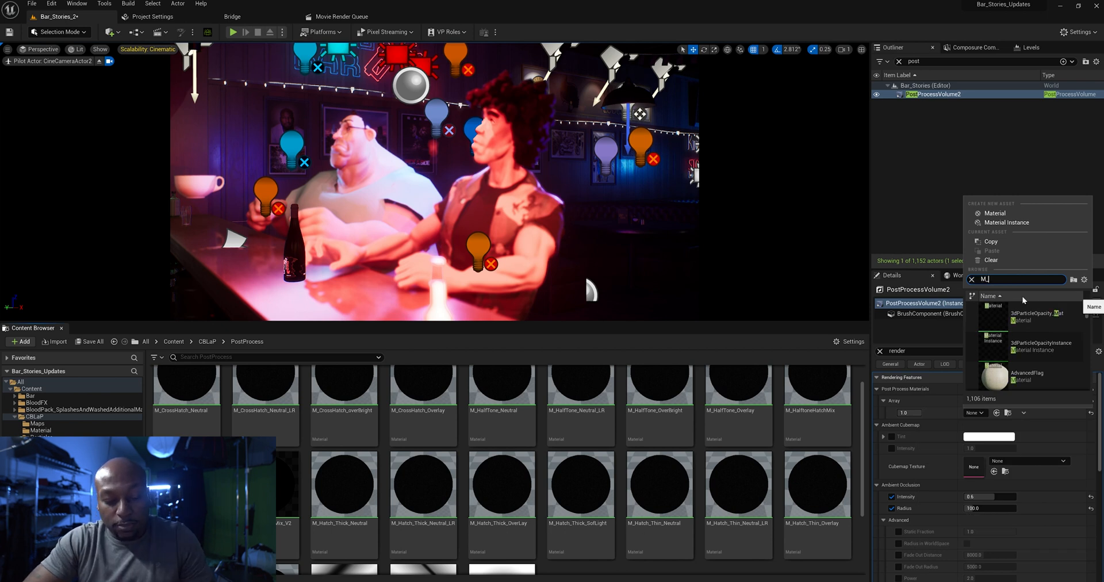
type("_Half")
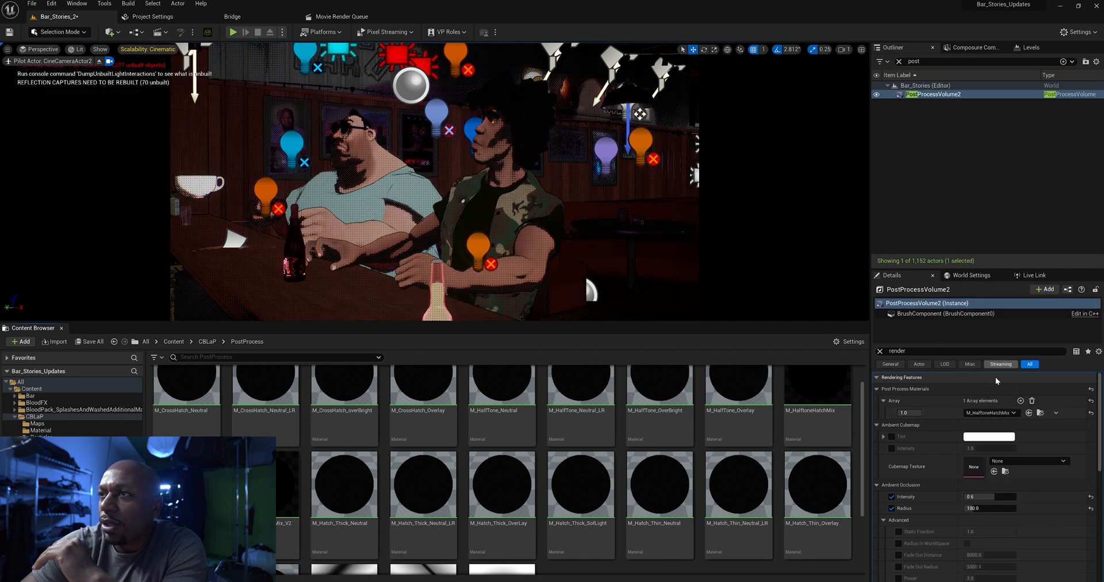
mouse_move(423, 391)
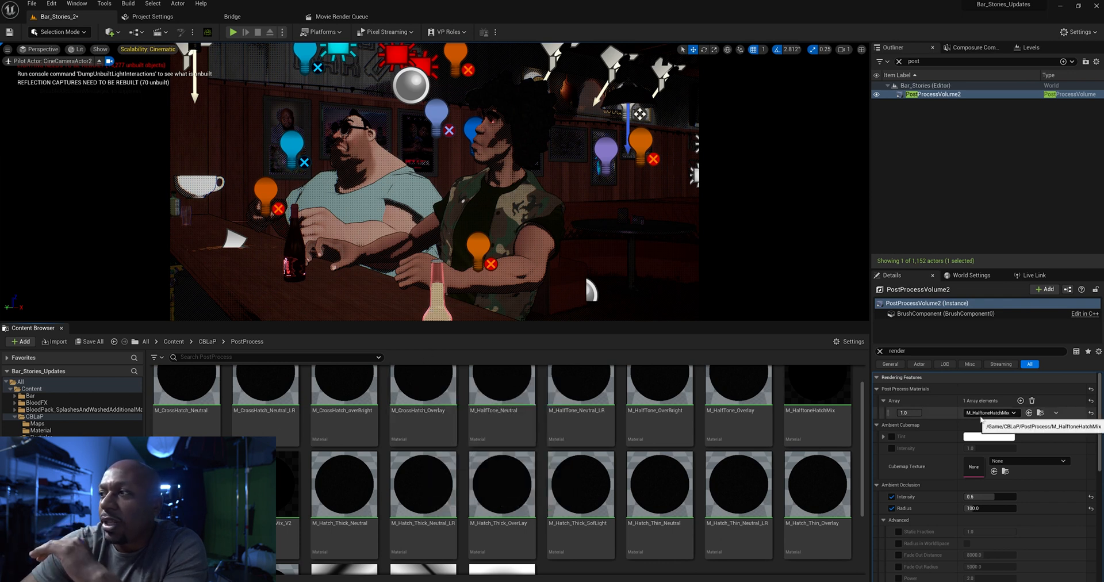
left_click(1013, 412)
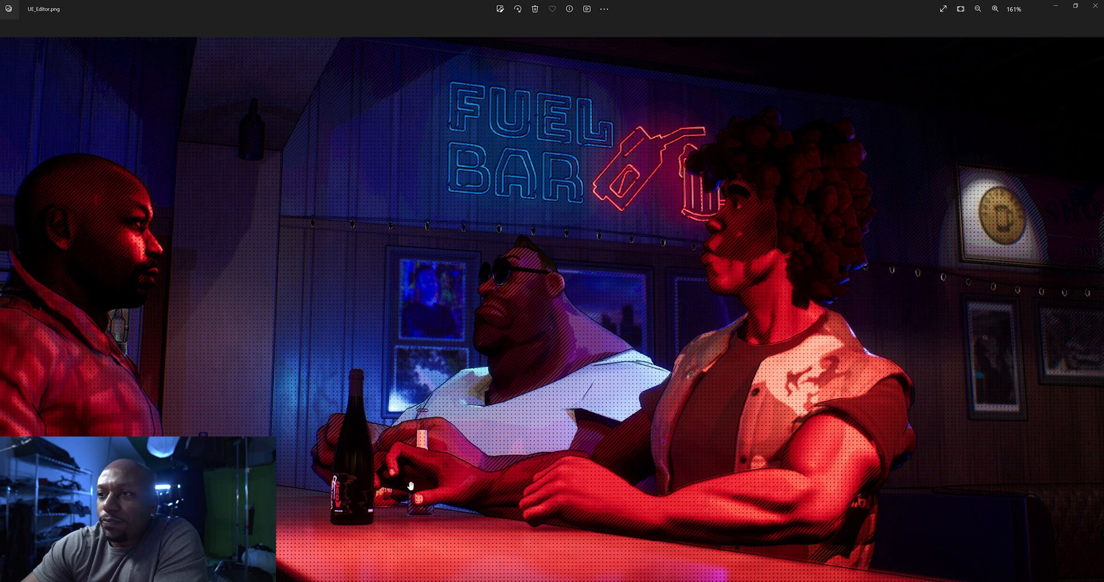
mouse_move(760, 451)
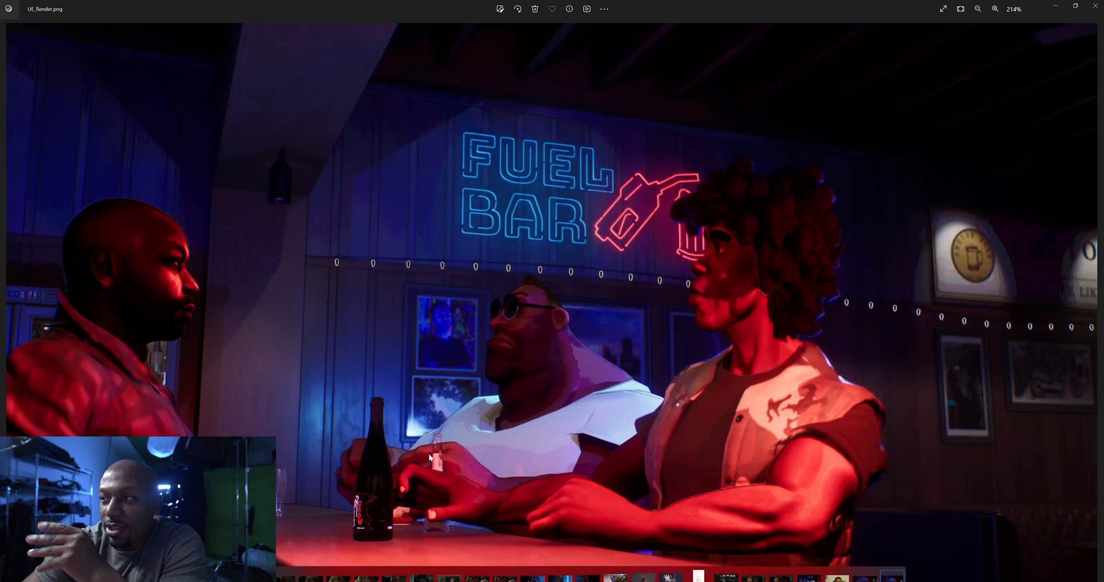
mouse_move(792, 232)
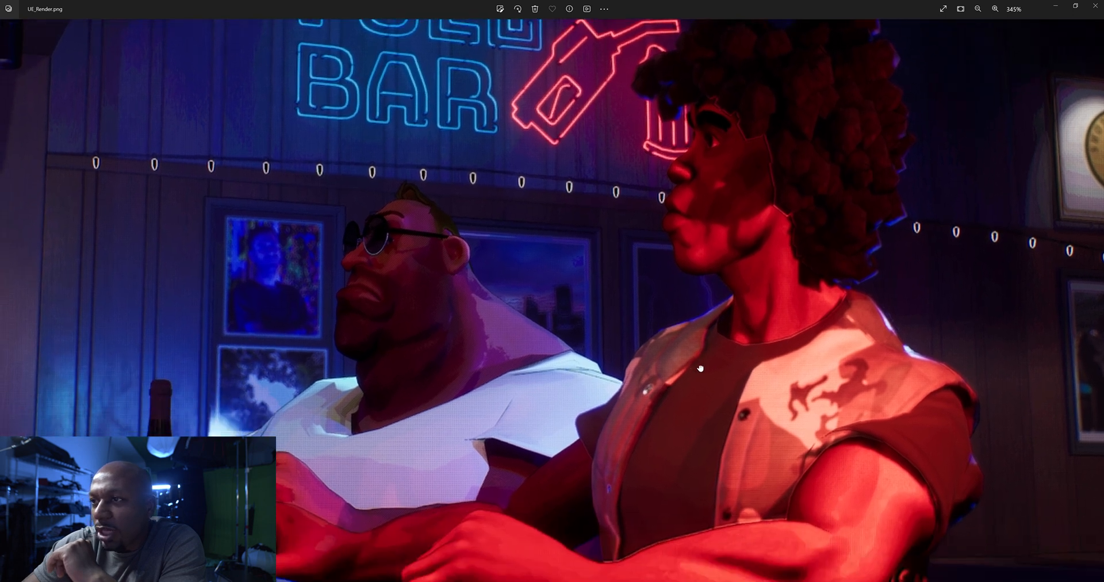
Zoom into the halftone capture, then close Photos to return to Unreal.
scroll("up", 3)
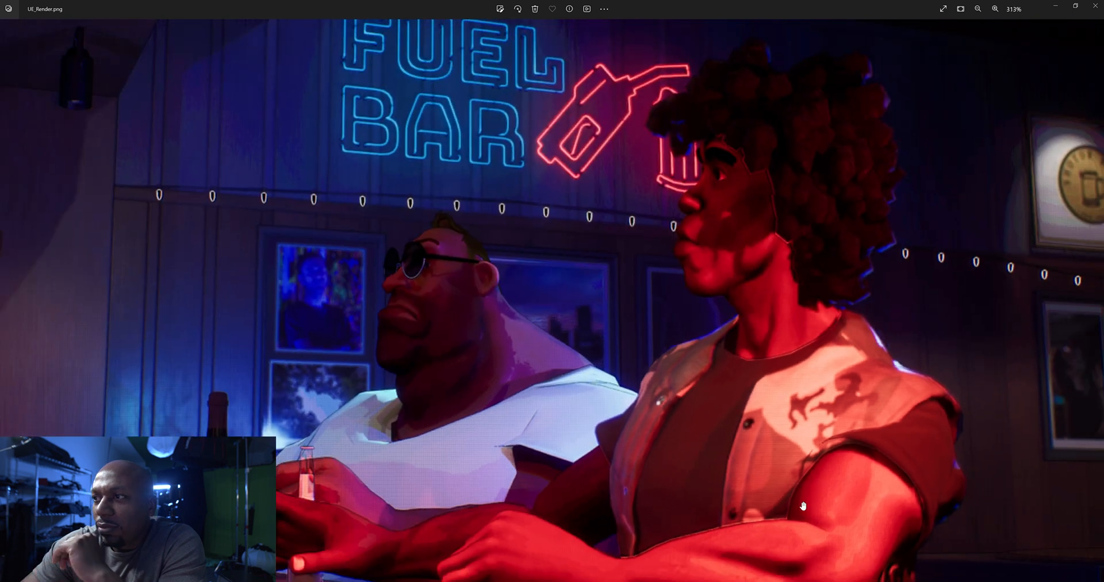
left_click(978, 8)
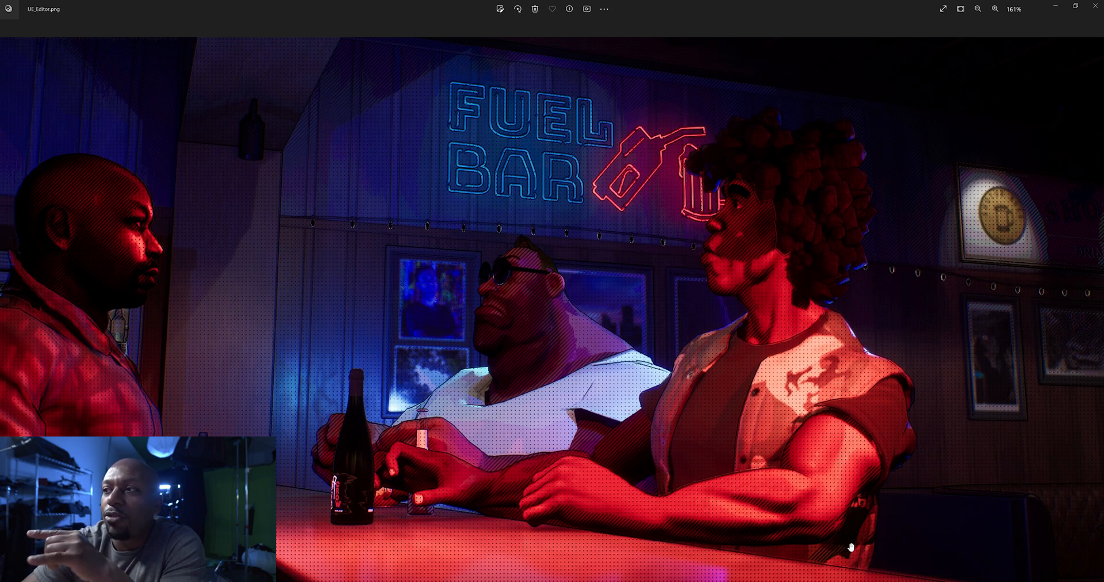
mouse_move(926, 152)
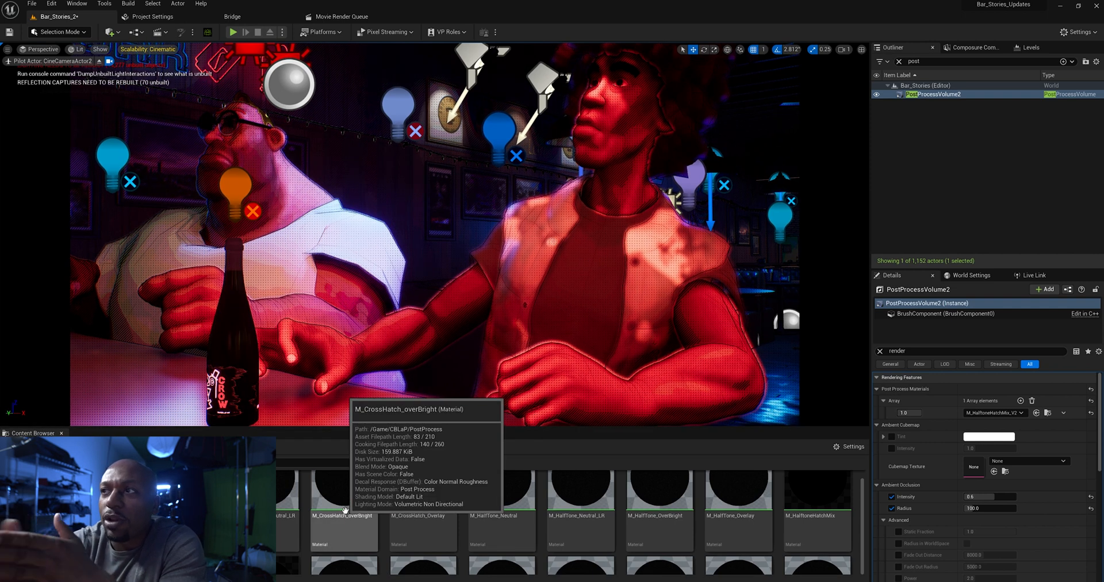
mouse_move(624, 367)
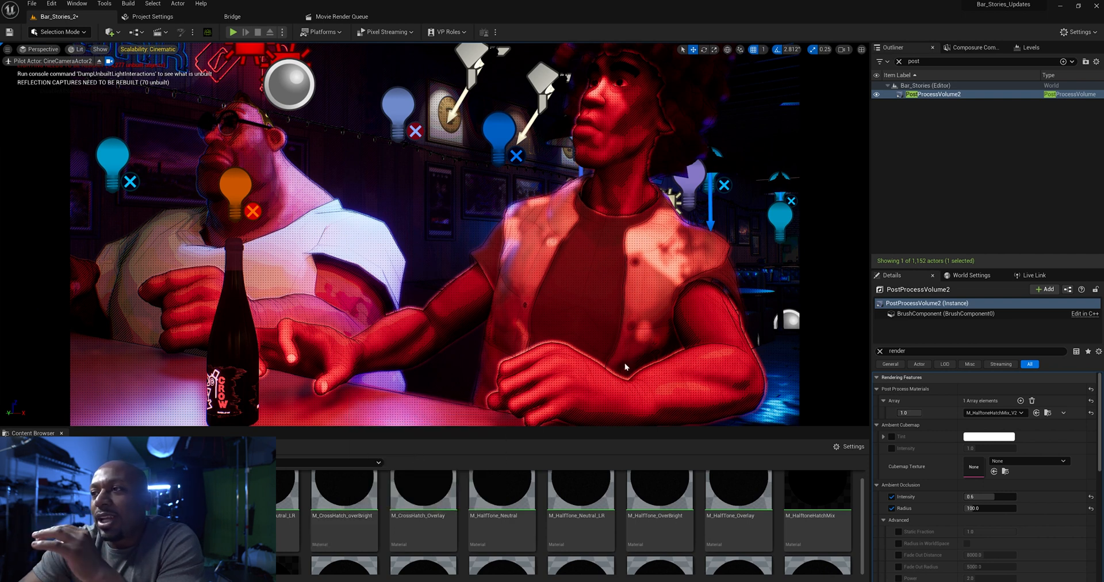
mouse_move(390, 556)
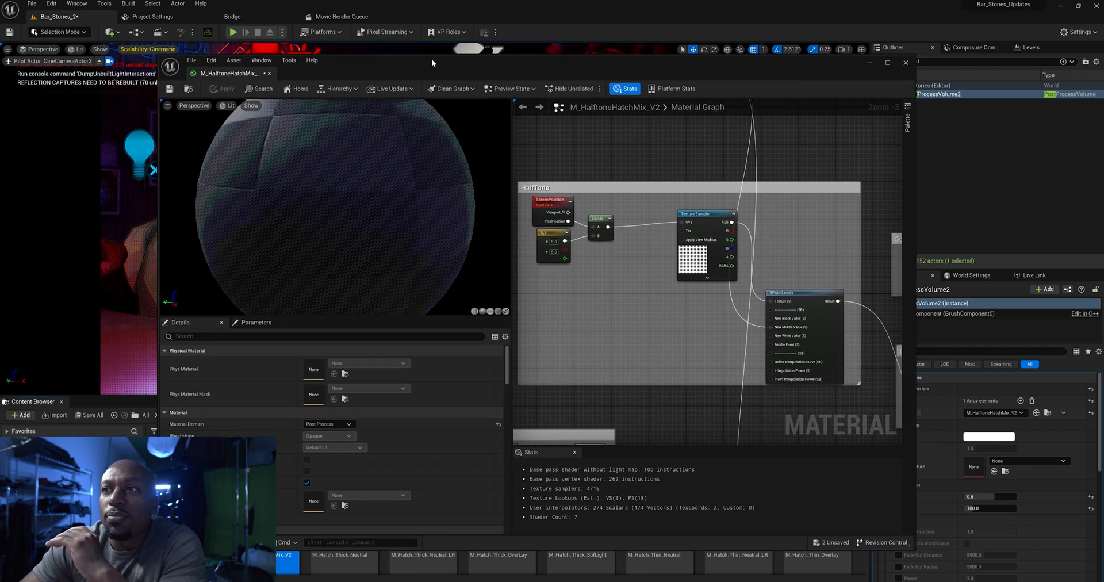
mouse_move(477, 387)
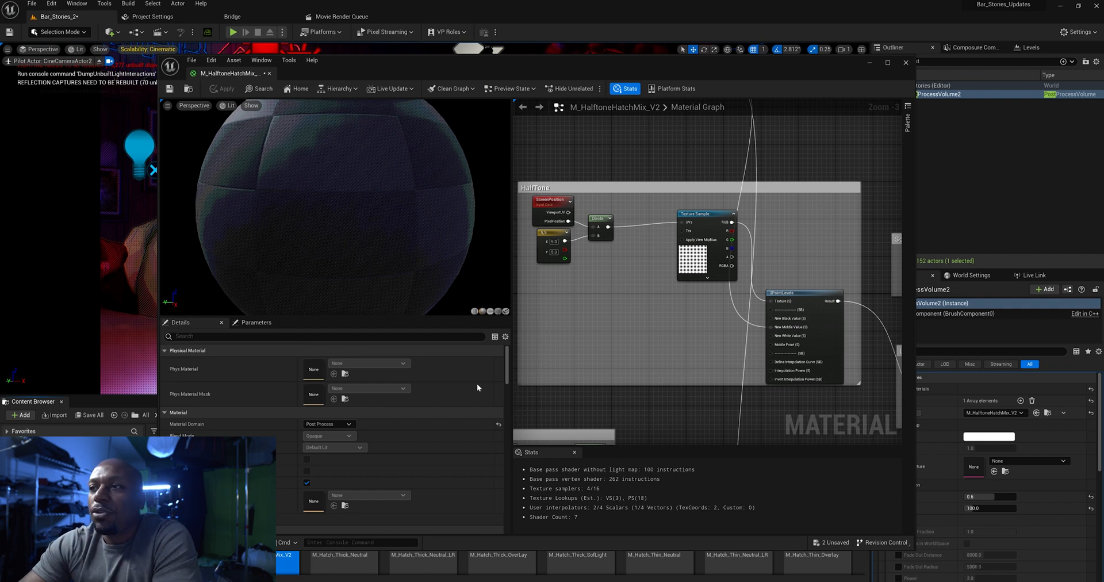
scroll("down", 3)
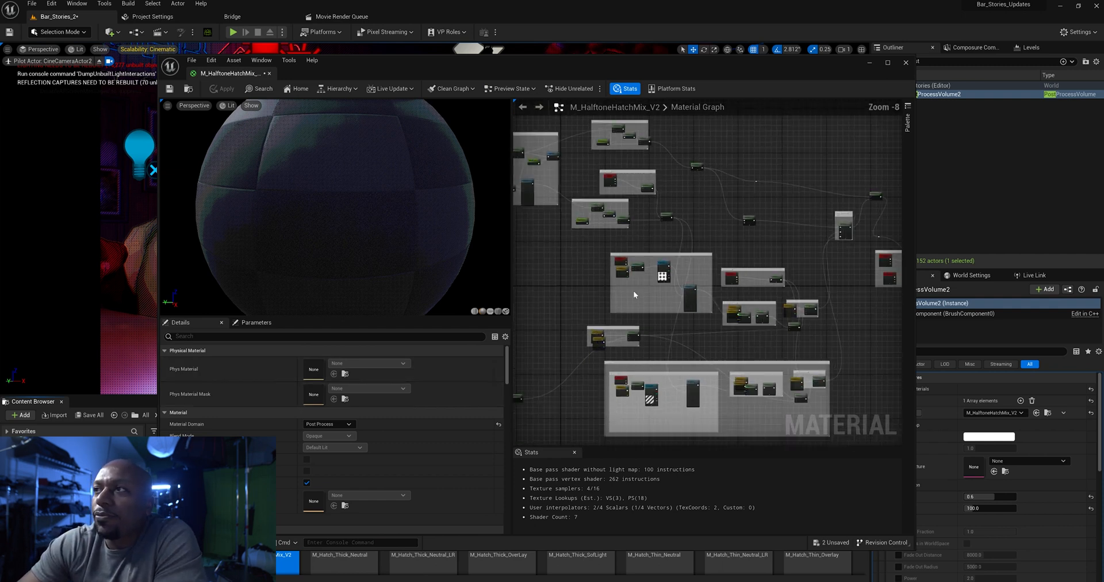
scroll("down", 3)
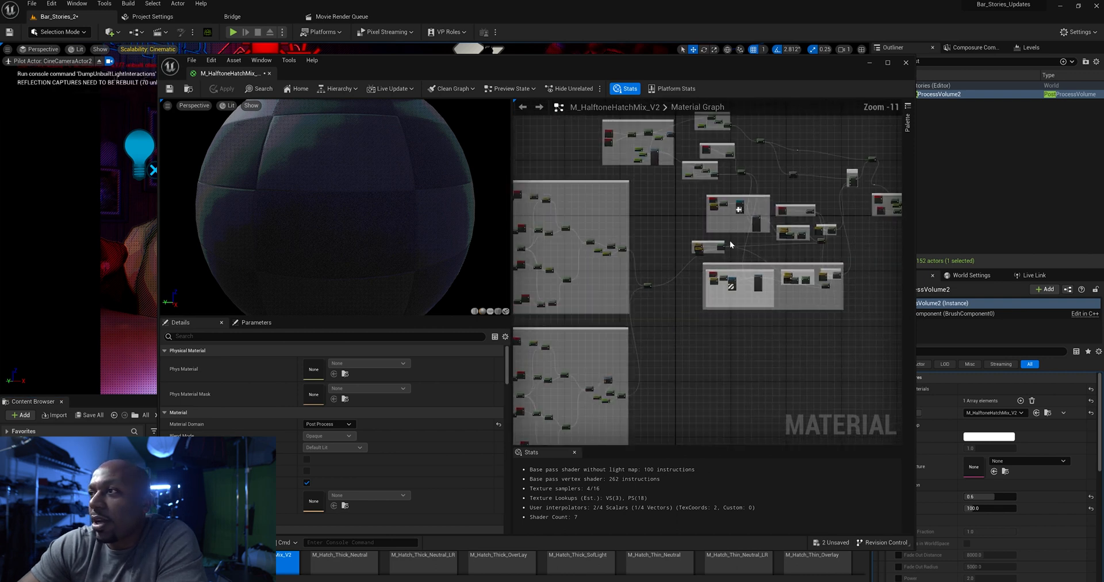
scroll("up", 3)
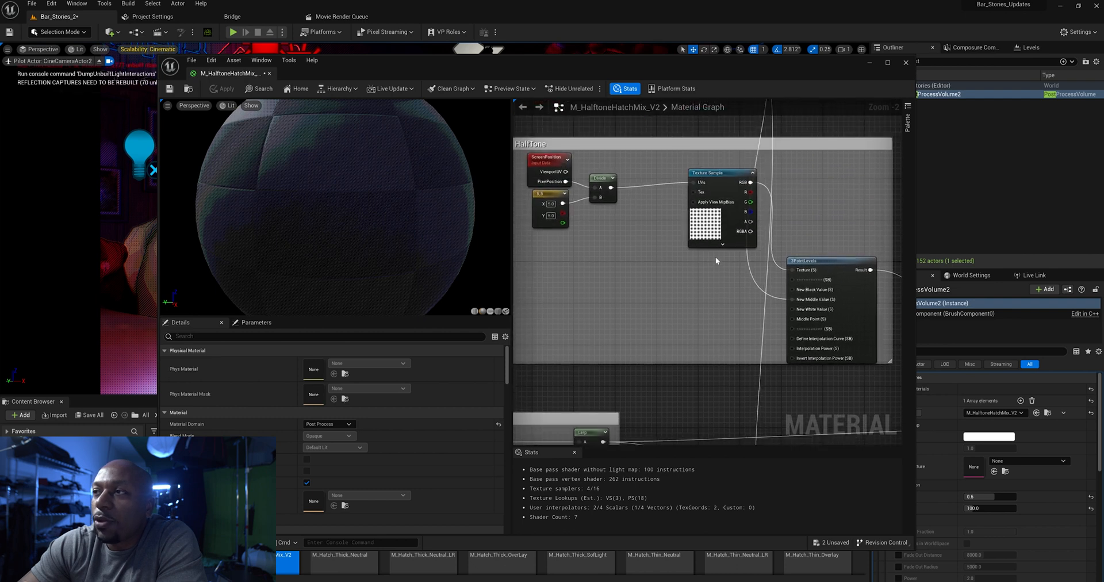
mouse_move(669, 271)
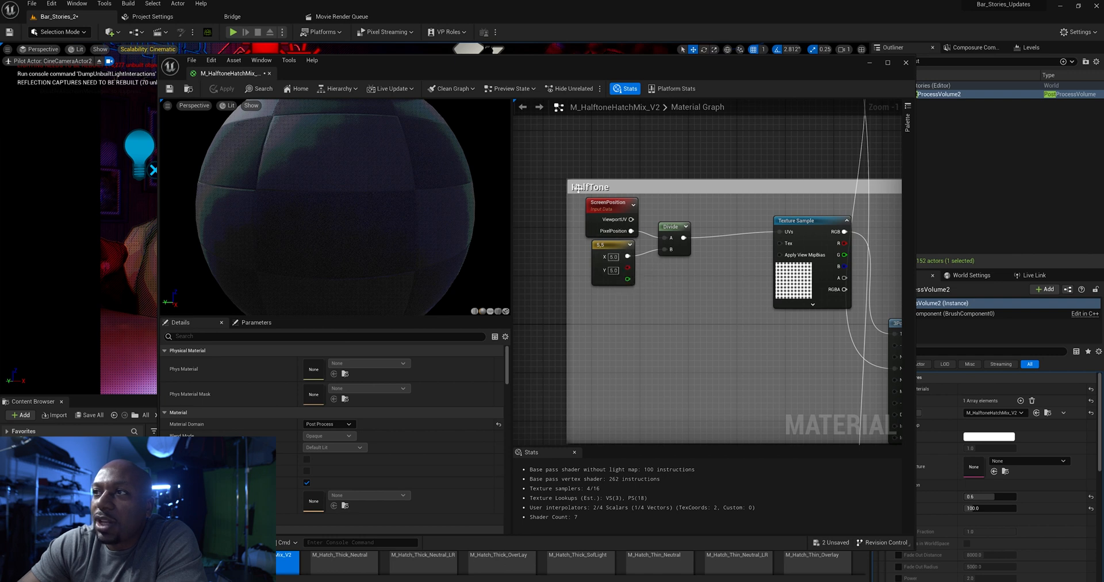
scroll("down", 3)
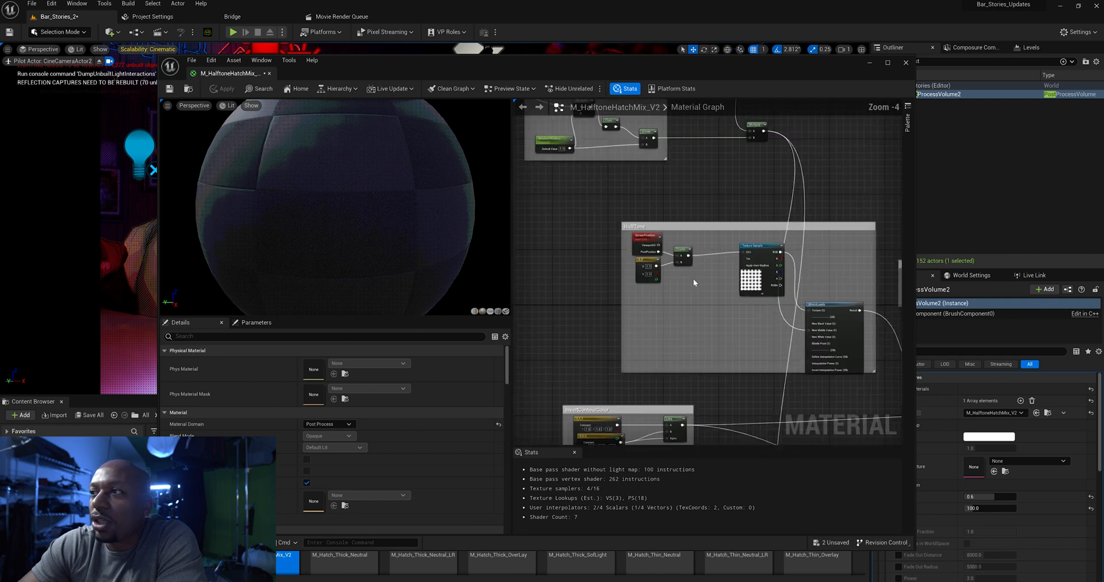
scroll("up", 3)
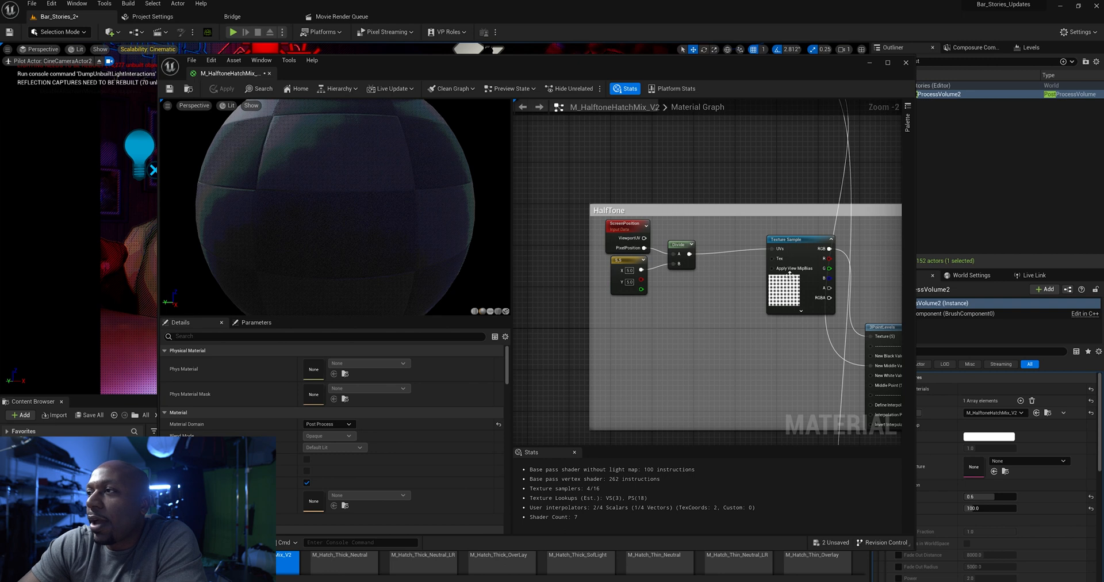
mouse_move(719, 382)
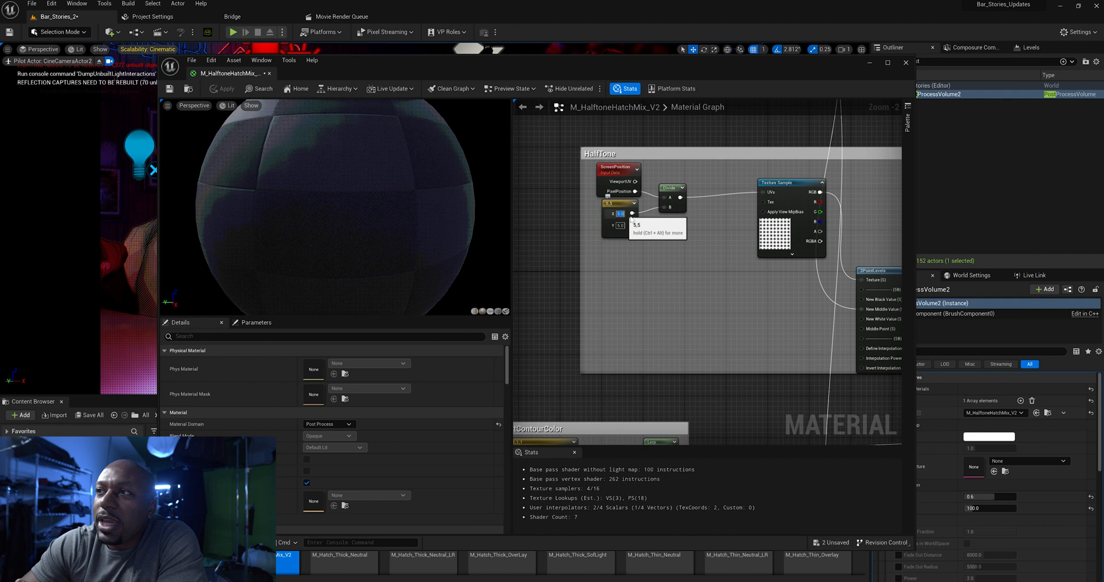
mouse_move(641, 227)
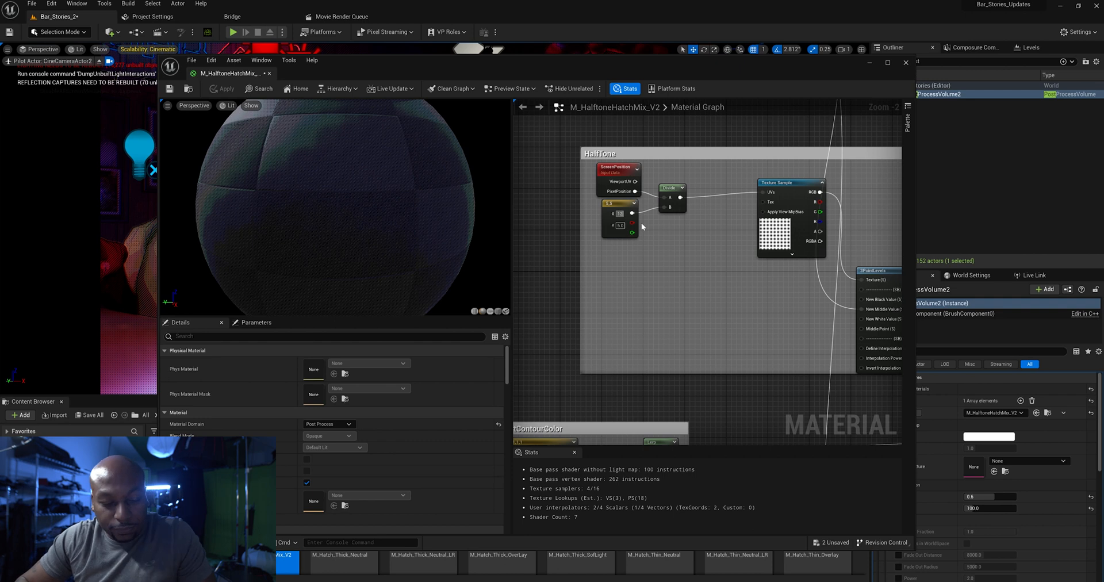
mouse_move(620, 226)
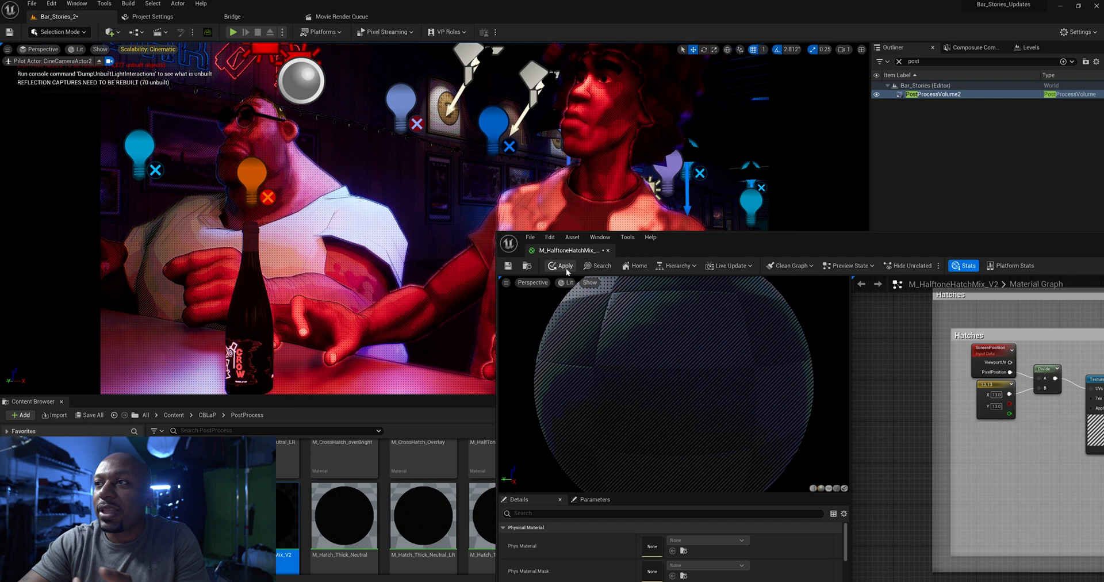
Apply the edited M_HalftoneHatchMix_V2 material so the viewport shows coarser dots and hatching.
left_click(564, 265)
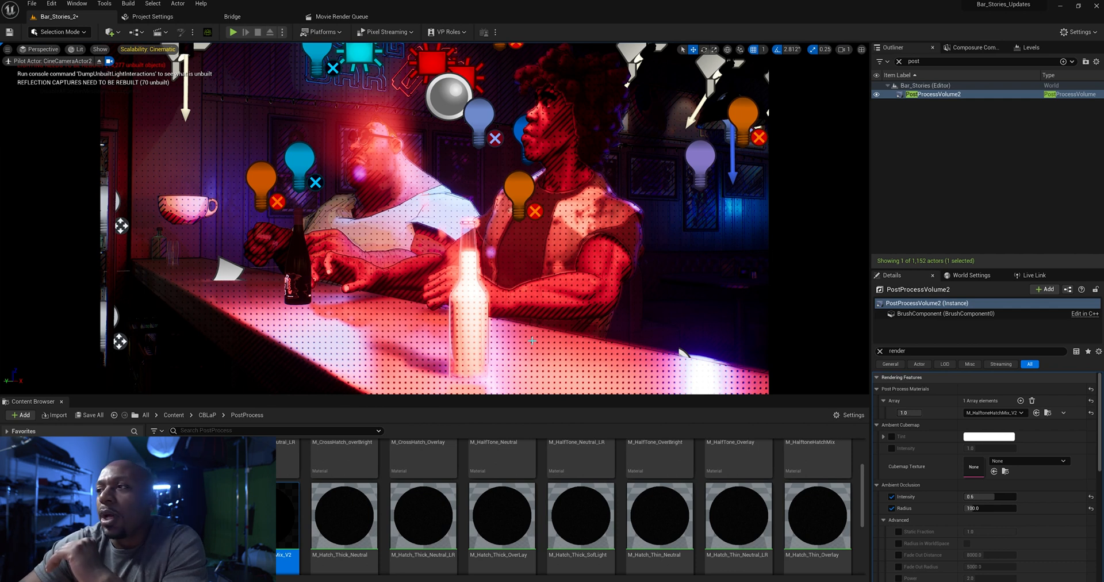
mouse_move(537, 312)
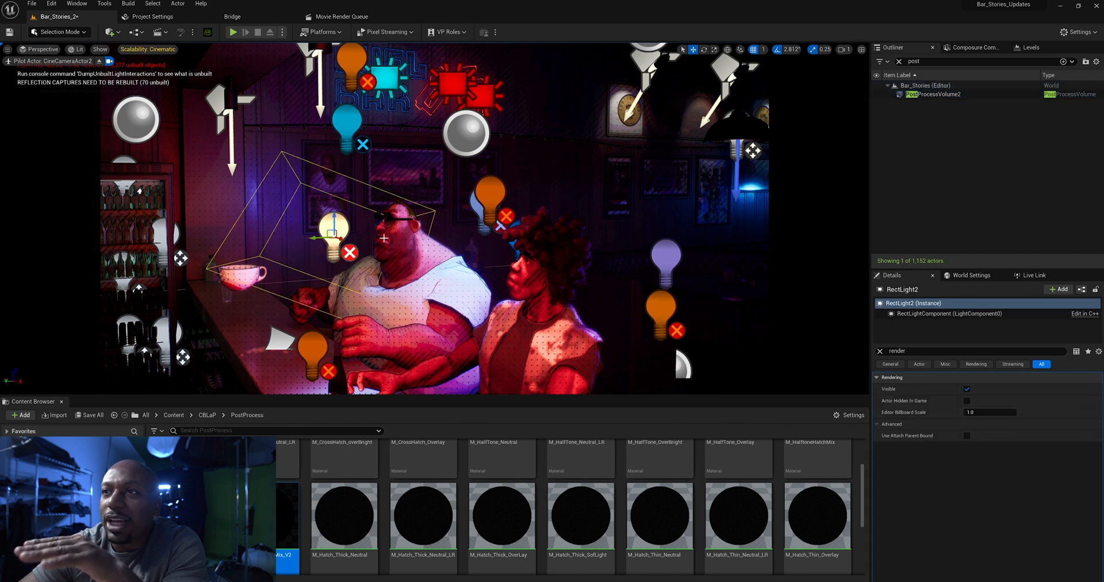
Fly the viewport camera around the bar counter and patrons to inspect the halftone effect.
right_click(465, 254)
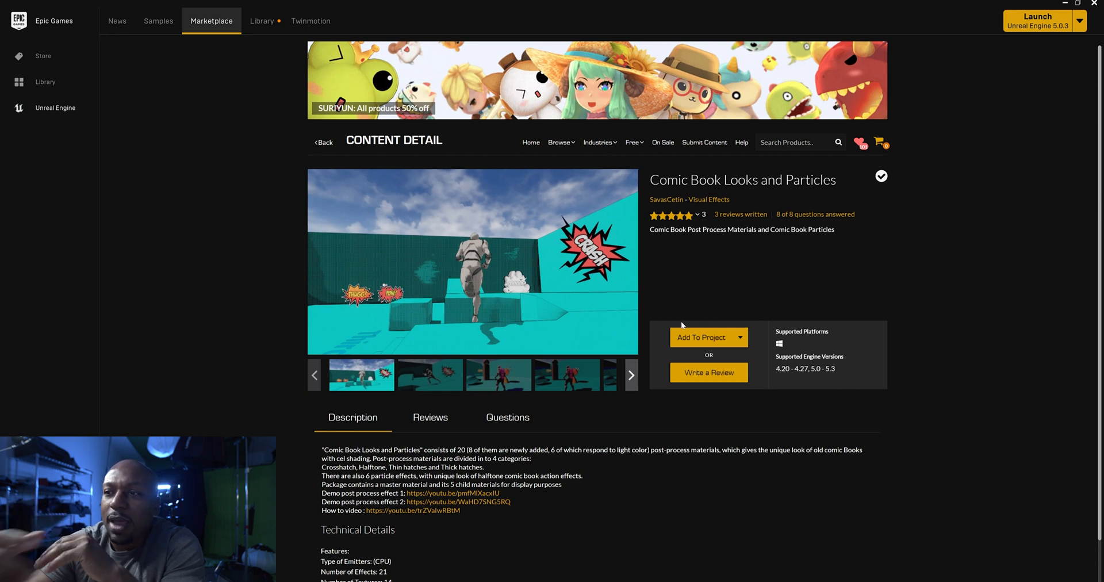
mouse_move(374, 523)
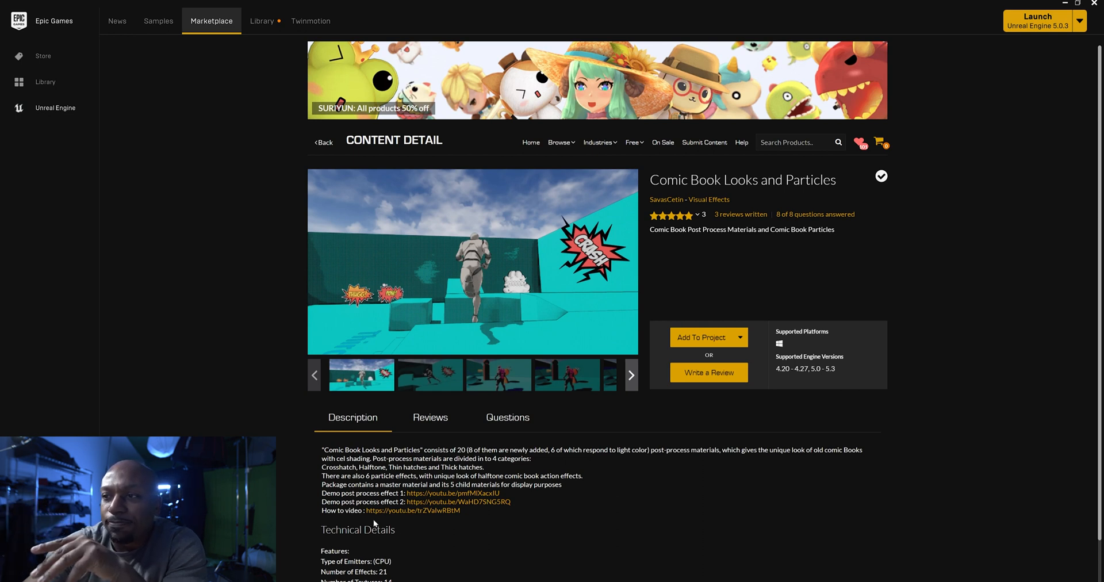
Scroll through the Comic Book Looks and Particles page's description and technical details.
scroll("down", 3)
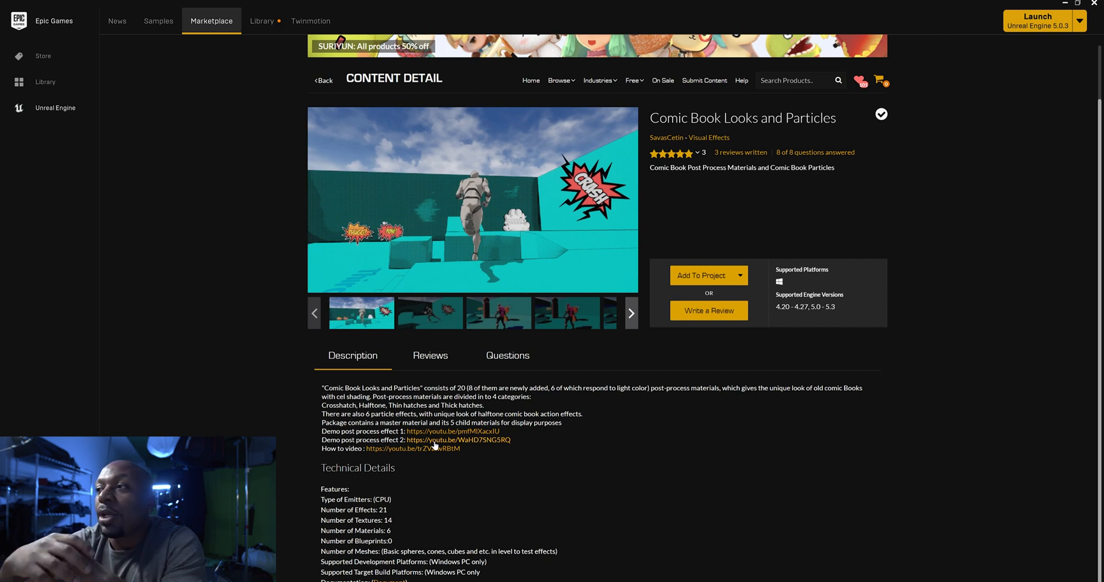
mouse_move(554, 377)
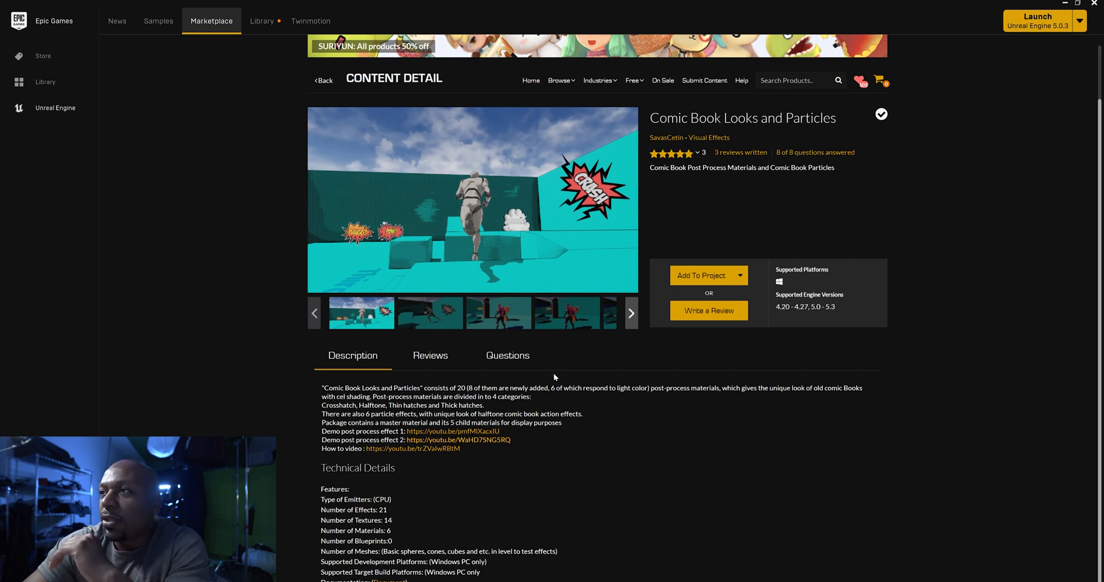
scroll("up", 3)
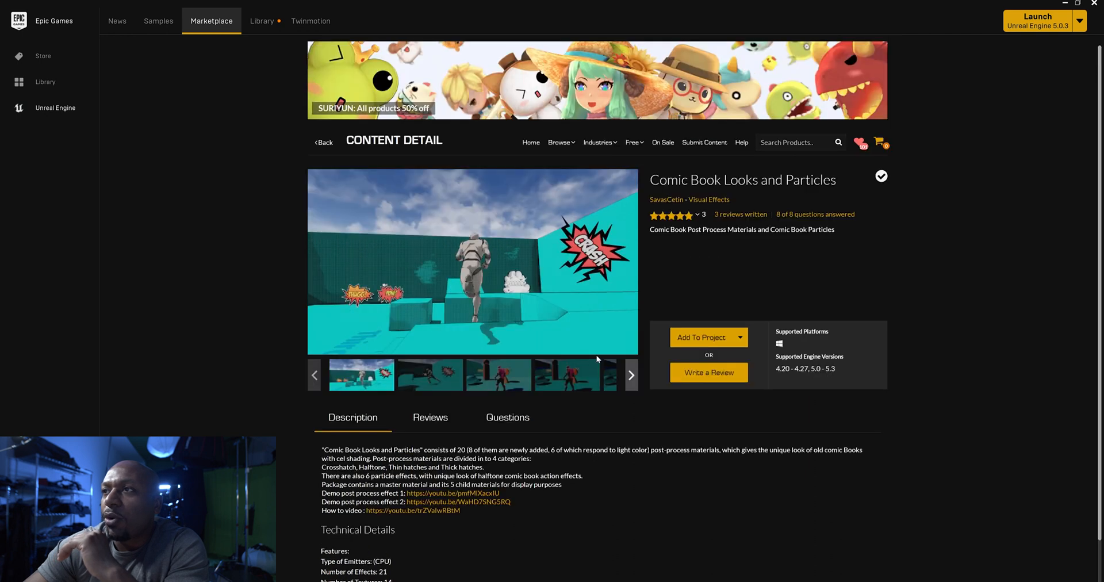